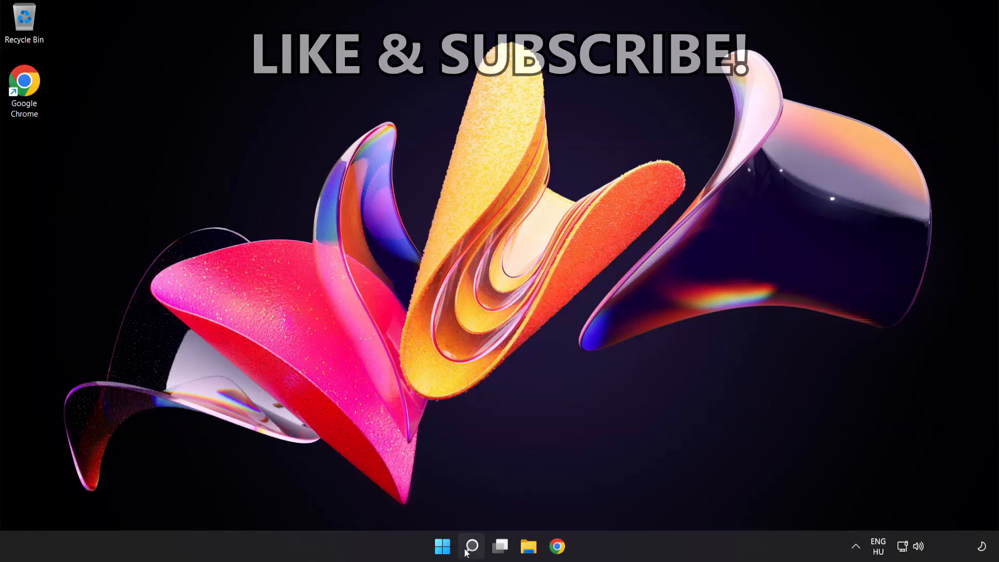
Step: Search for 'cmd' and launch Command Prompt as administrator
click(471, 547)
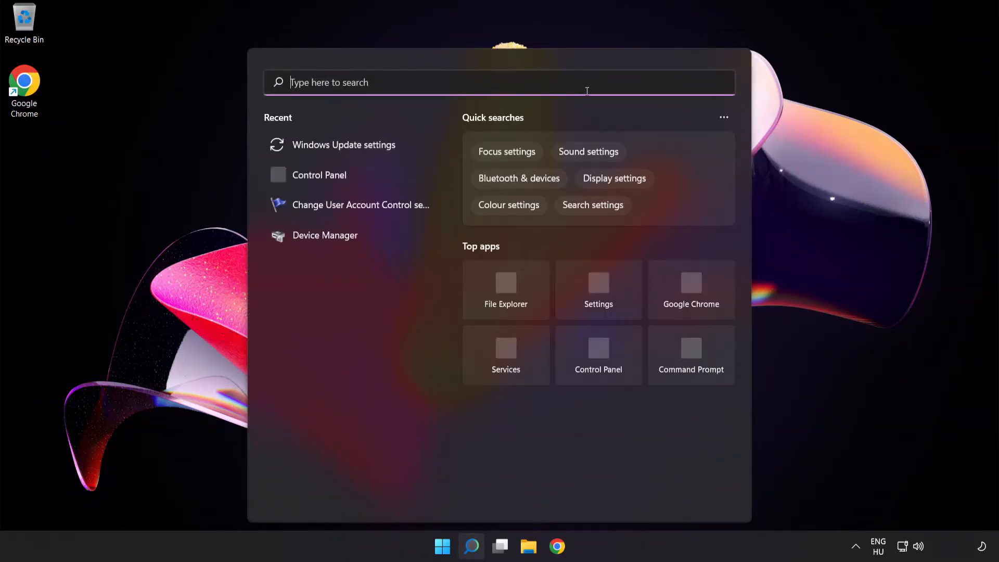
text(cmd)
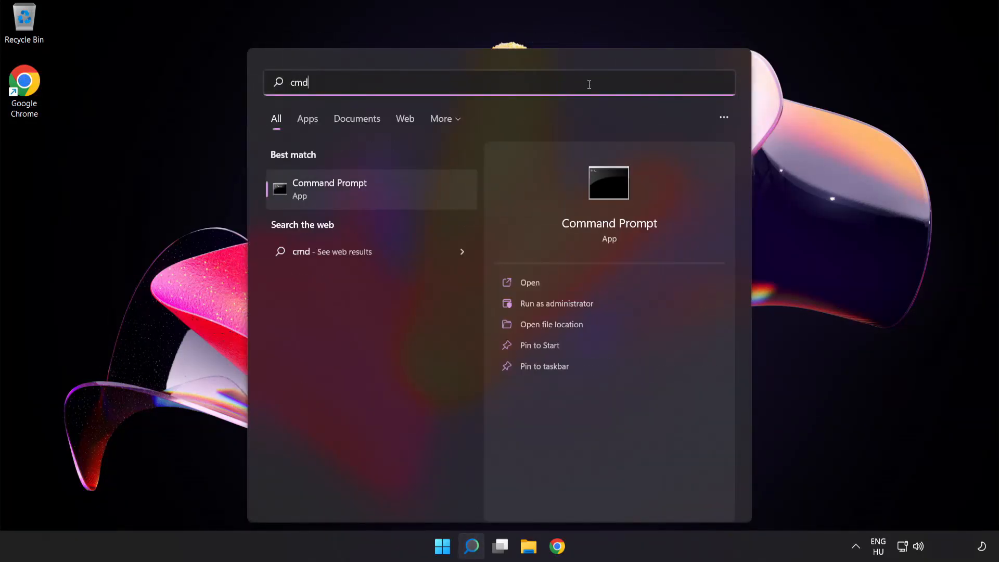
mouse_move(384, 198)
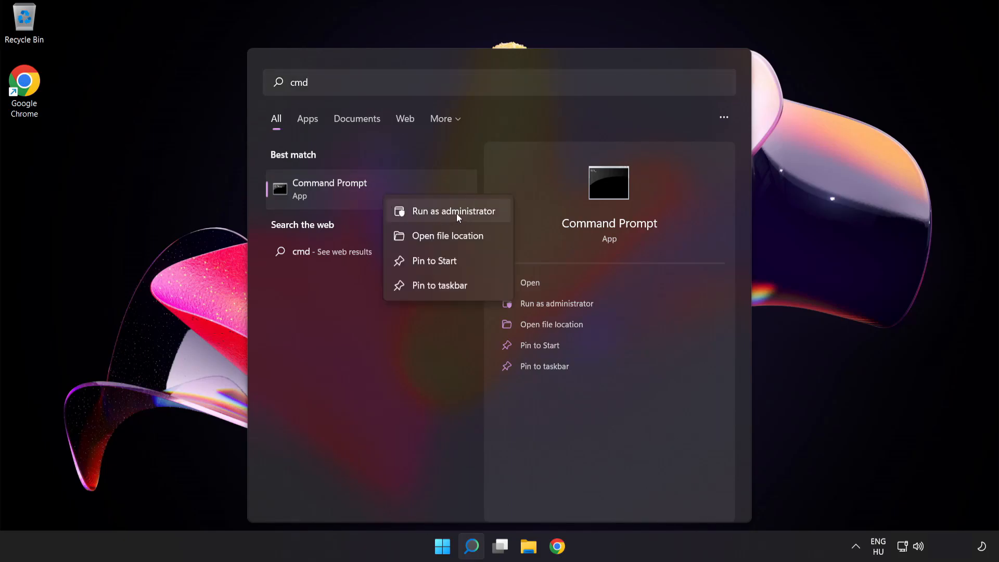
click(455, 211)
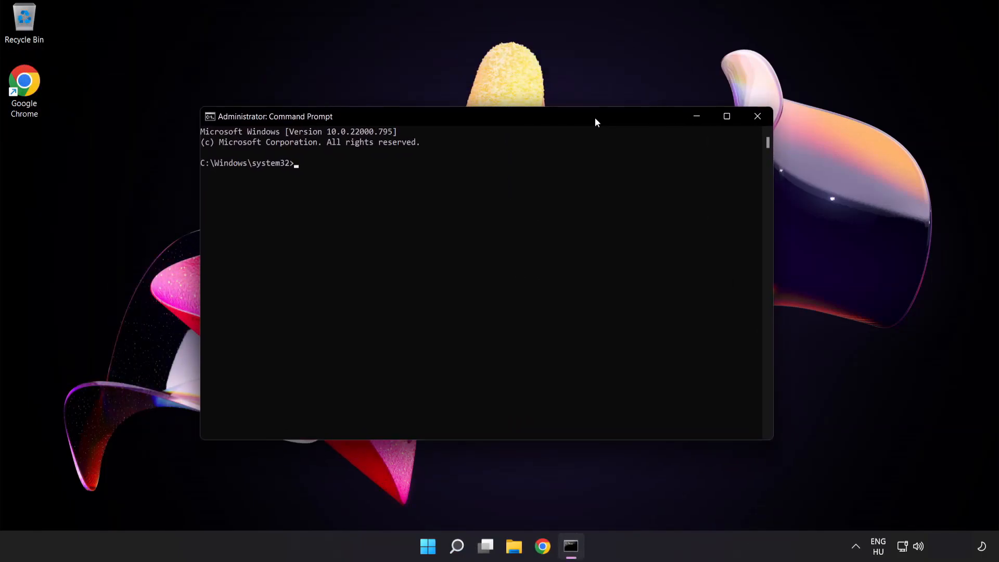
Step: Run ipconfig /flushdns and netsh winsock reset, then exit the prompt
text(ipconfig /)
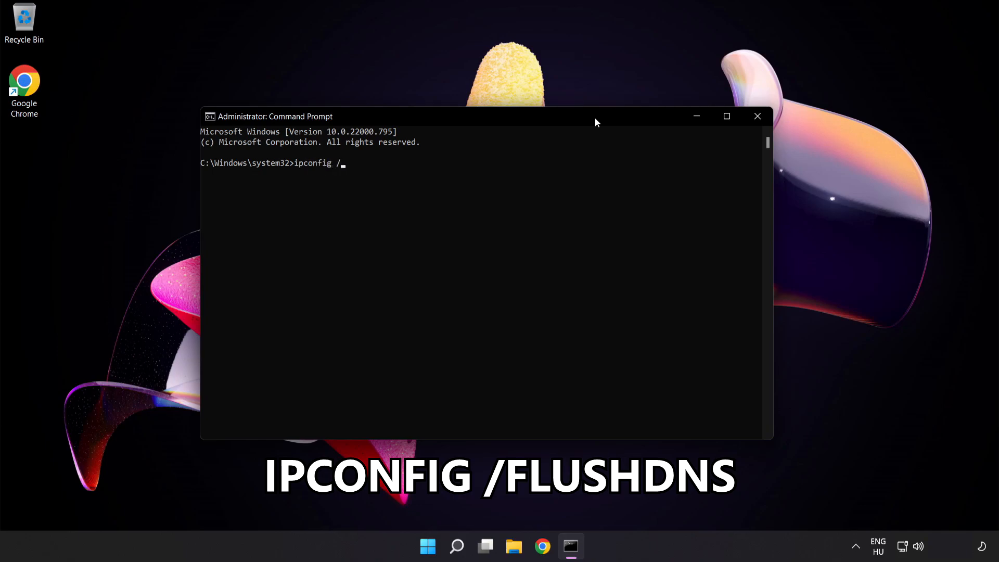
text(flushdns)
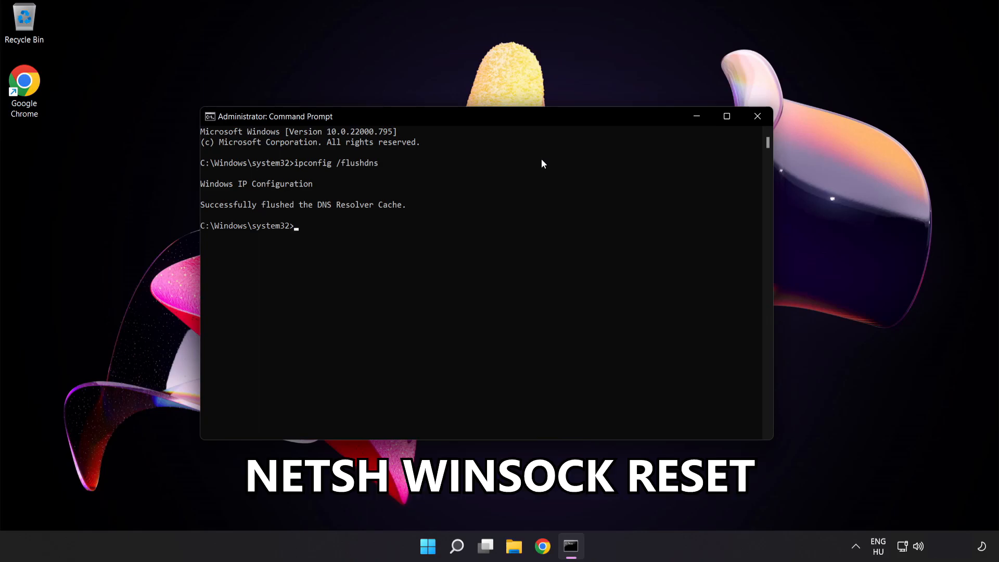
text(netsh wins)
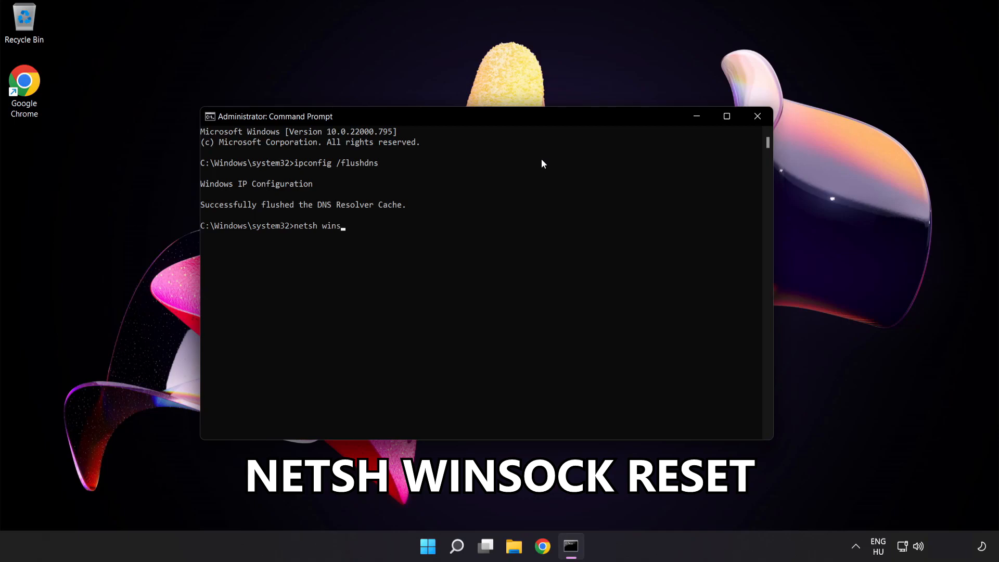
text(ock reset)
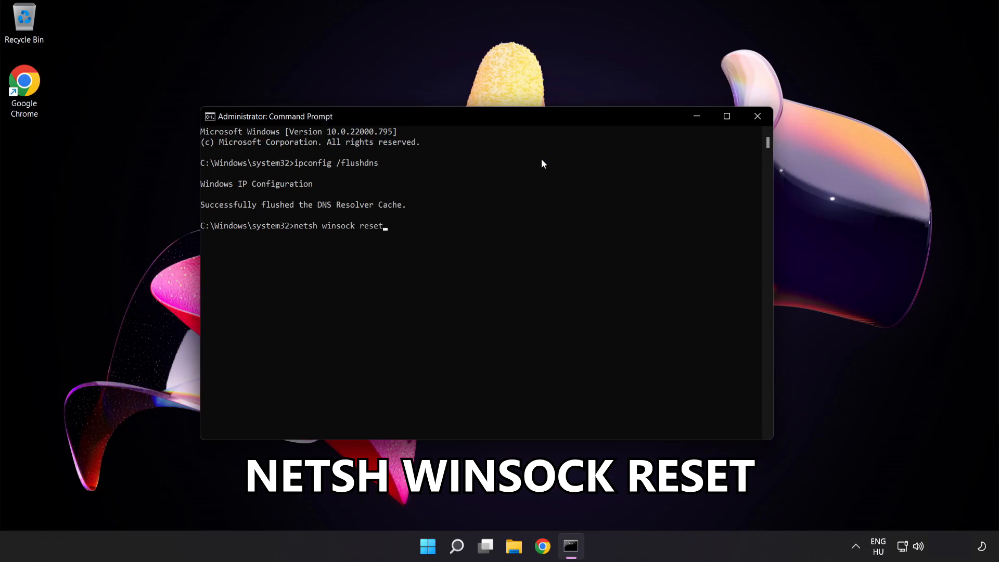
key(enter)
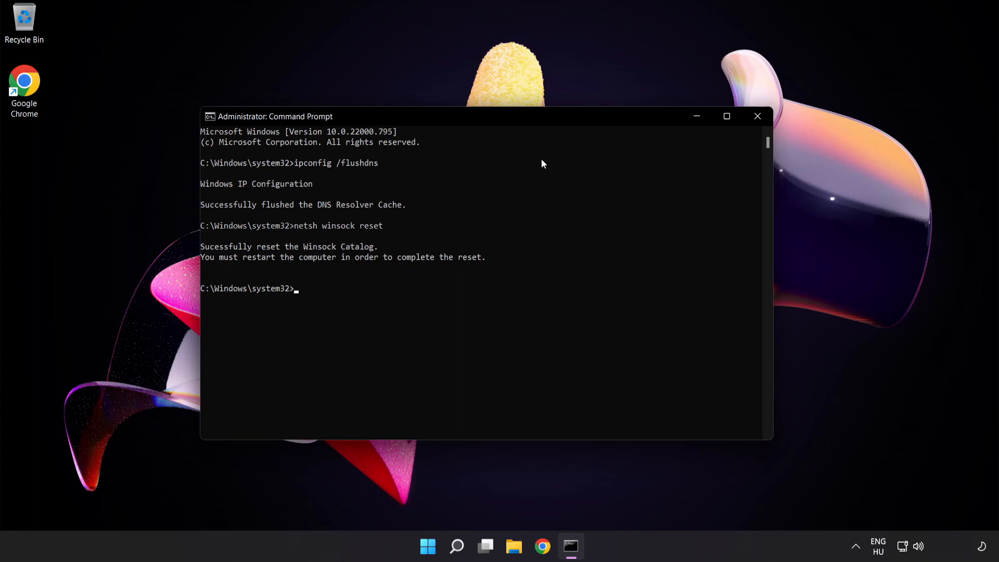
text(exit)
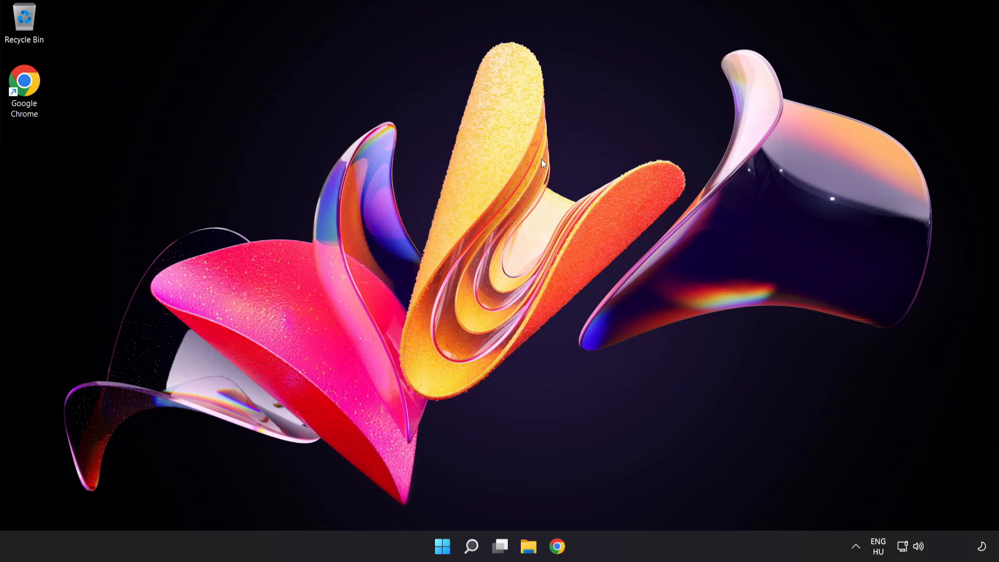
mouse_move(537, 213)
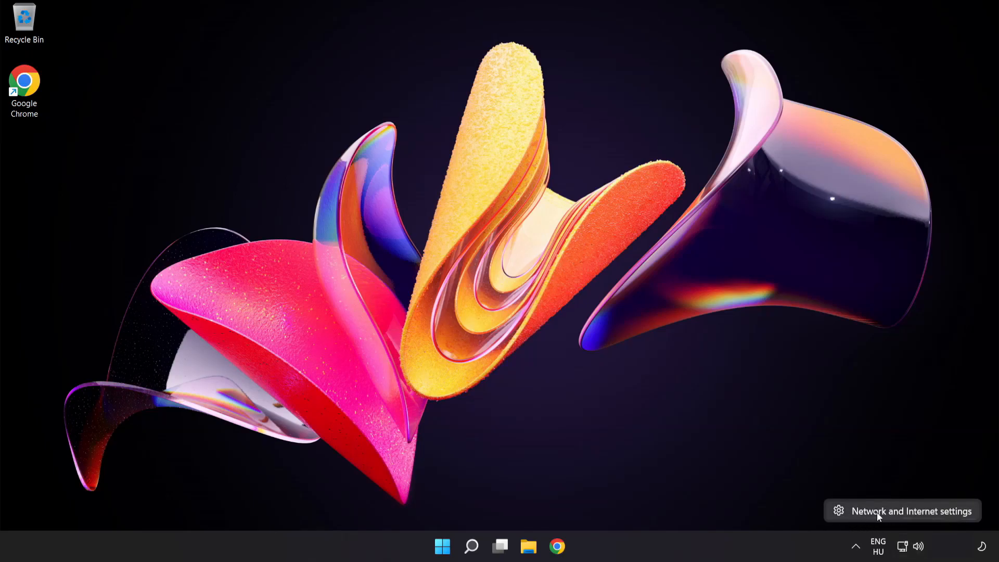
Step: Navigate Settings to Network & internet > Advanced network settings
click(902, 511)
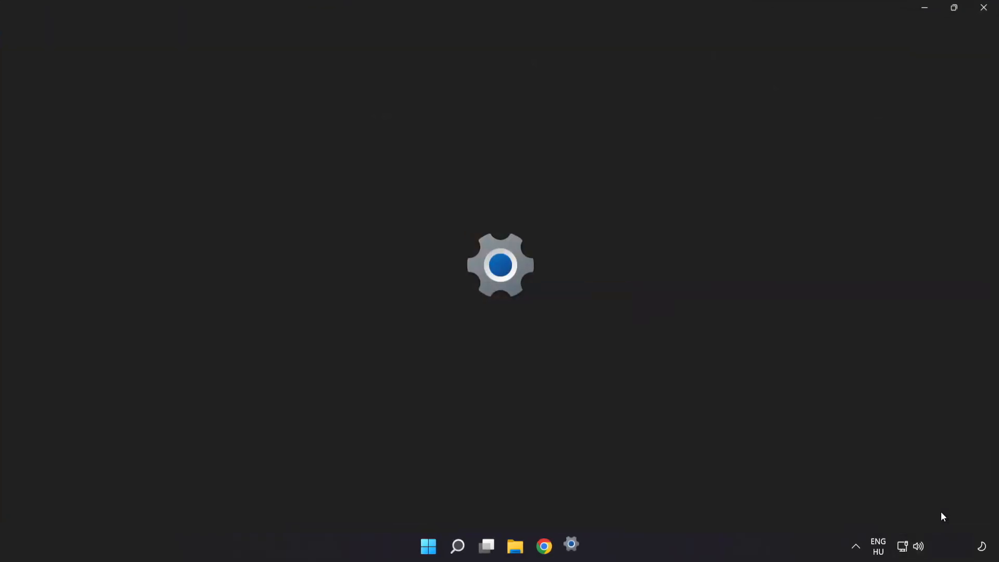
click(570, 547)
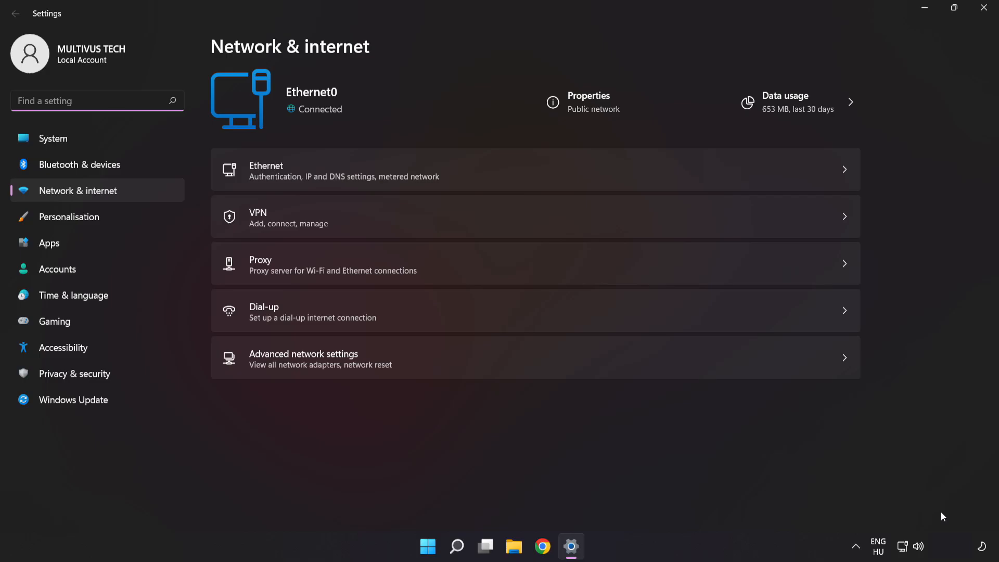
mouse_move(377, 366)
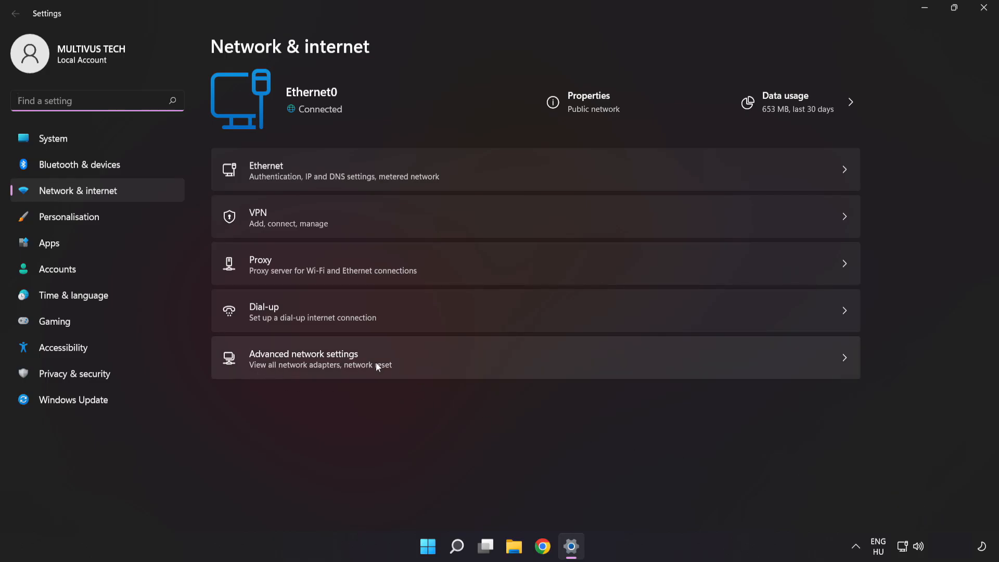
mouse_move(429, 366)
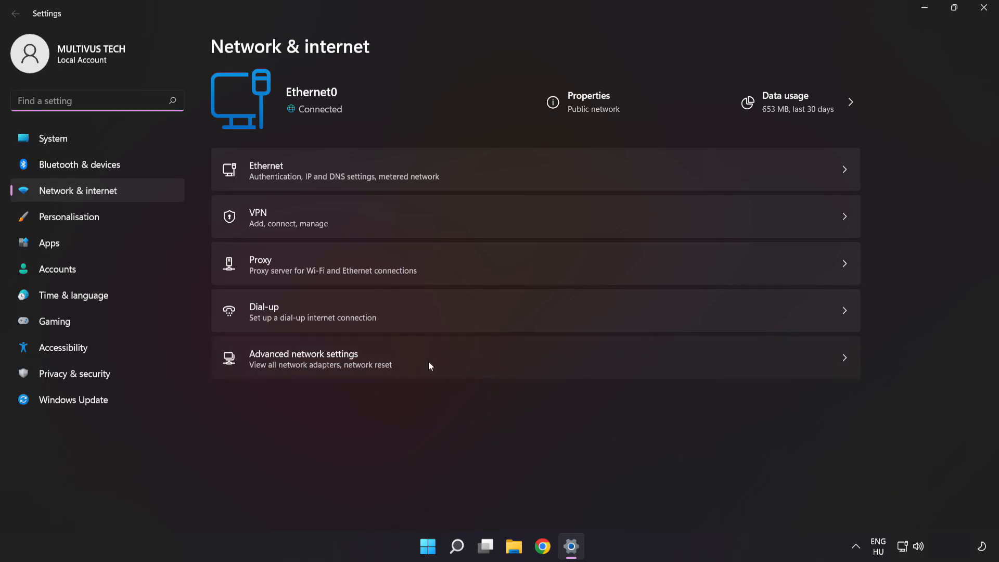
click(303, 358)
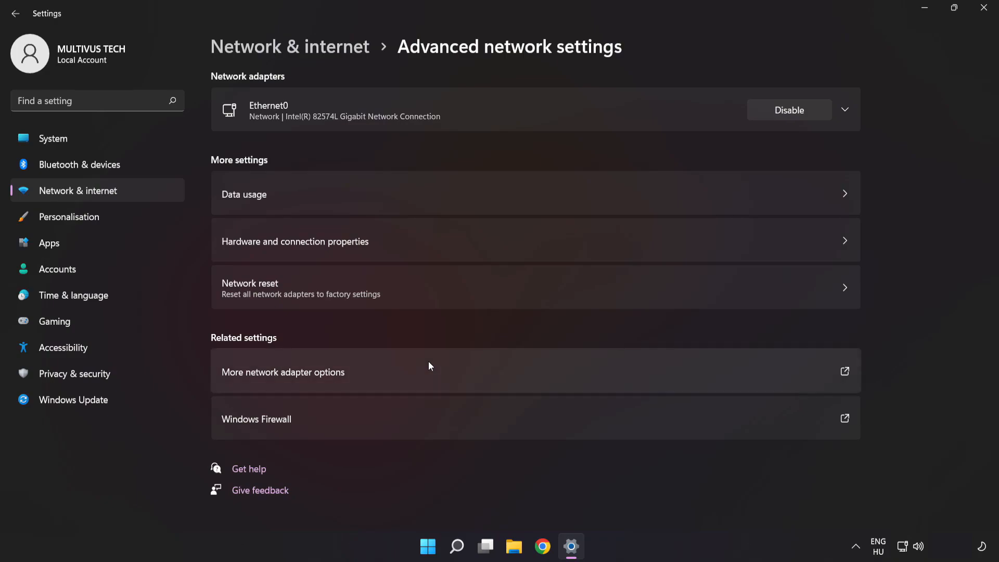
mouse_move(260, 382)
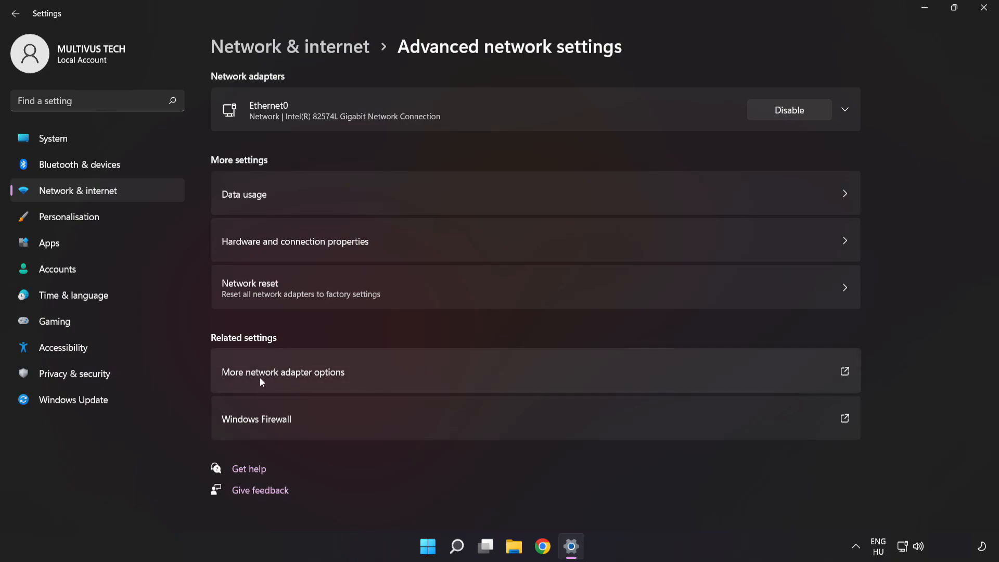
mouse_move(366, 378)
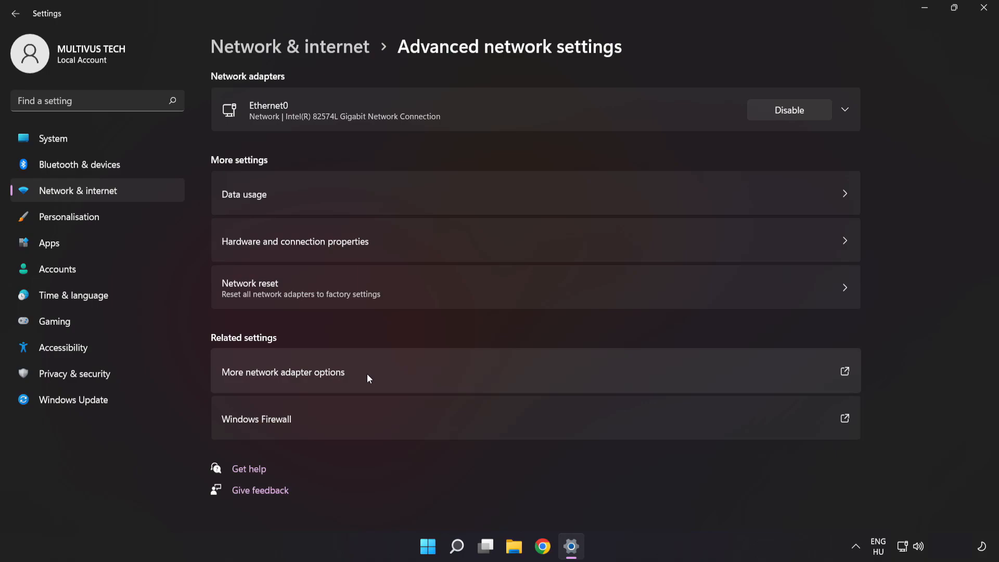
Step: From More network adapter options, bring up Ethernet0's Properties dialog
click(283, 372)
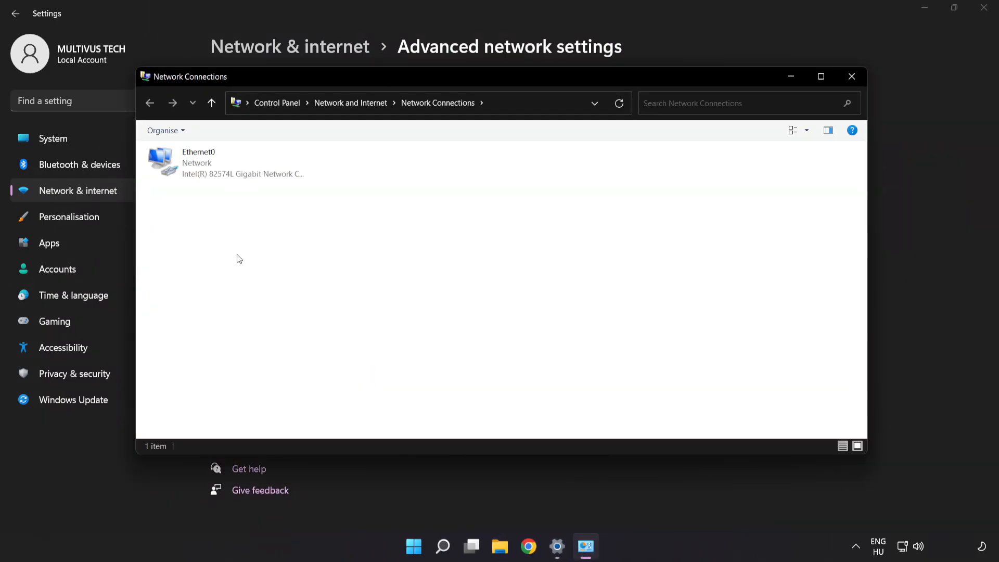
click(222, 162)
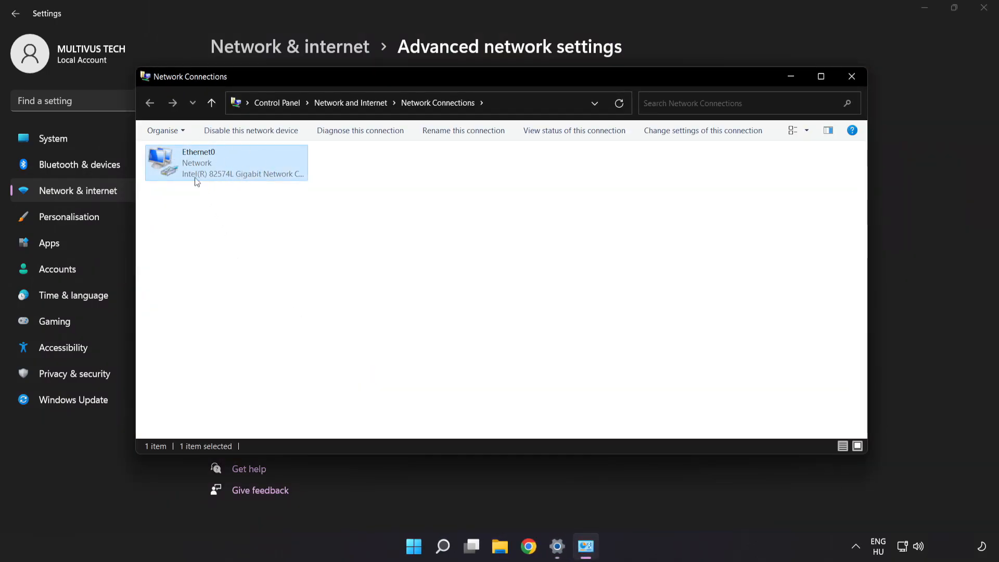
right_click(226, 162)
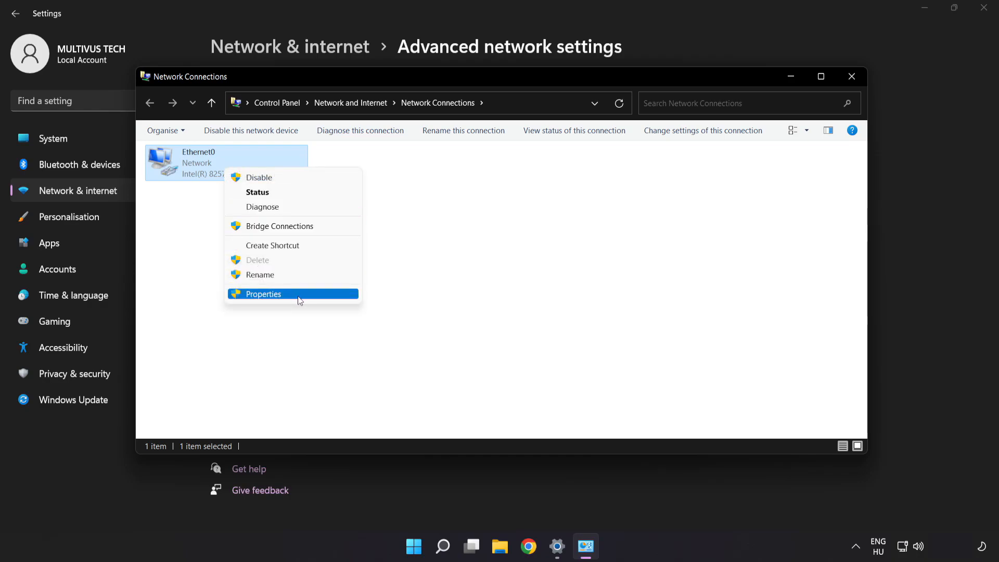
click(263, 294)
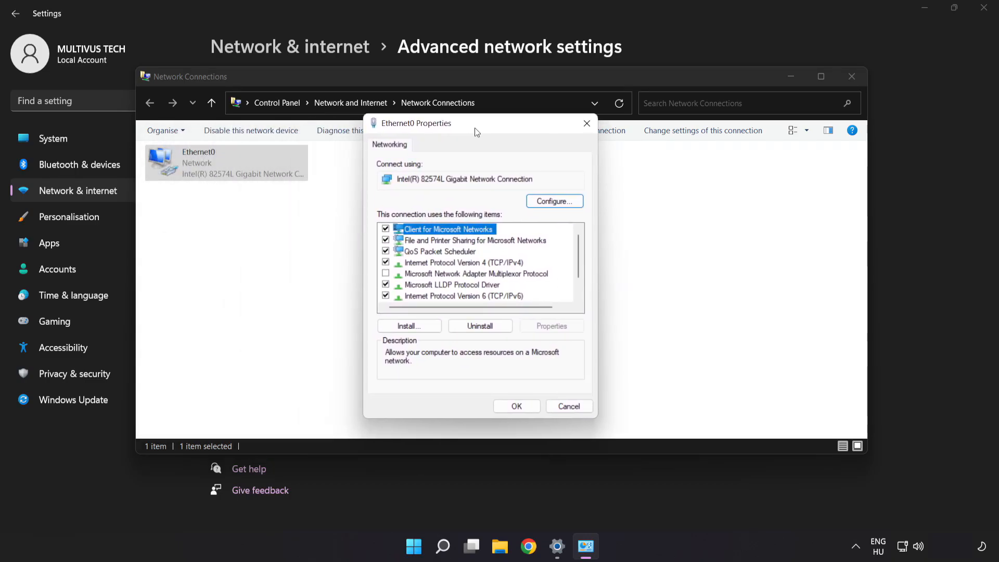
Step: Bring up the Internet Protocol Version 4 (TCP/IPv4) properties for Ethernet0
click(464, 263)
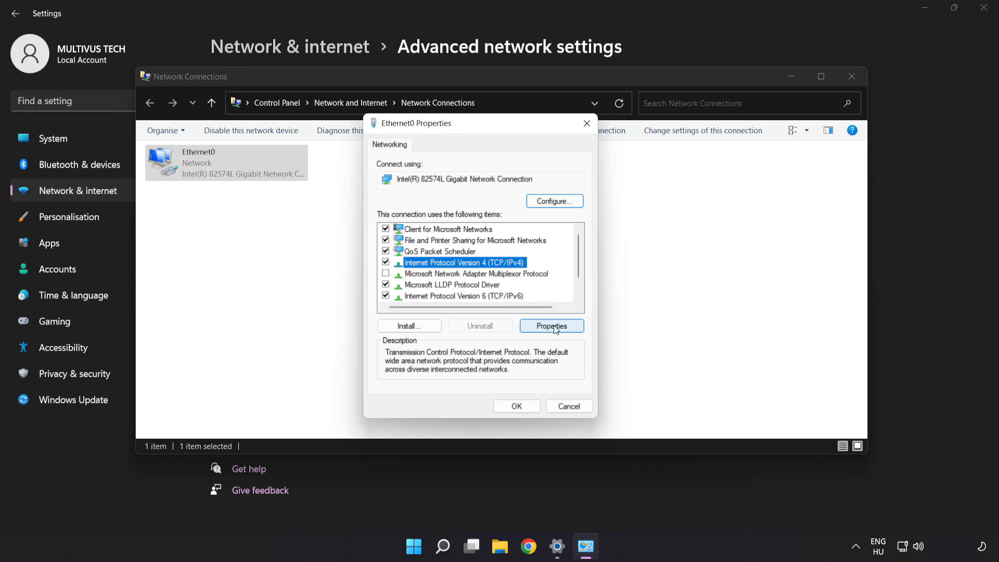
click(552, 326)
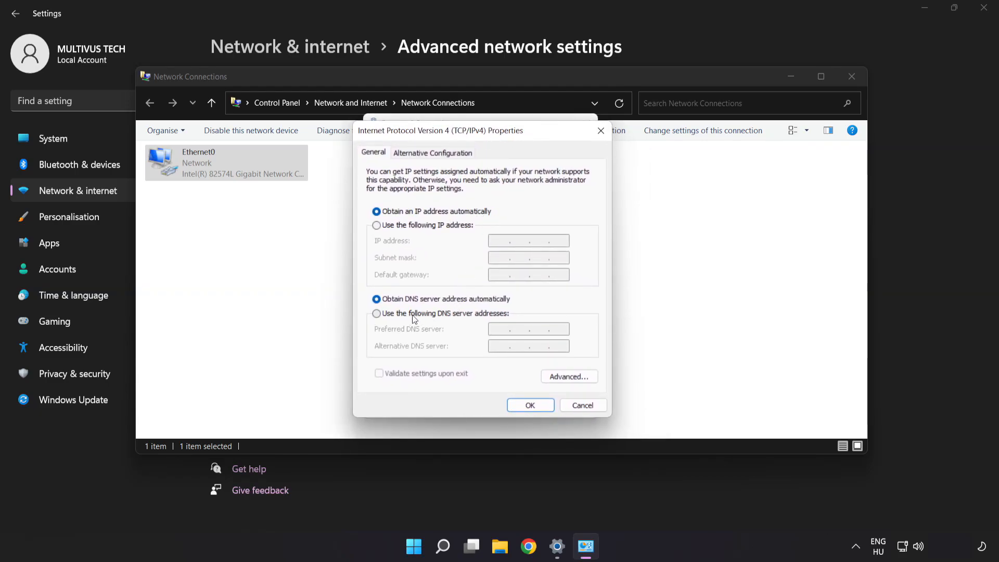
Step: Set manual DNS servers 8.8.8.8 and 8.8.4.4 and confirm with OK
click(377, 314)
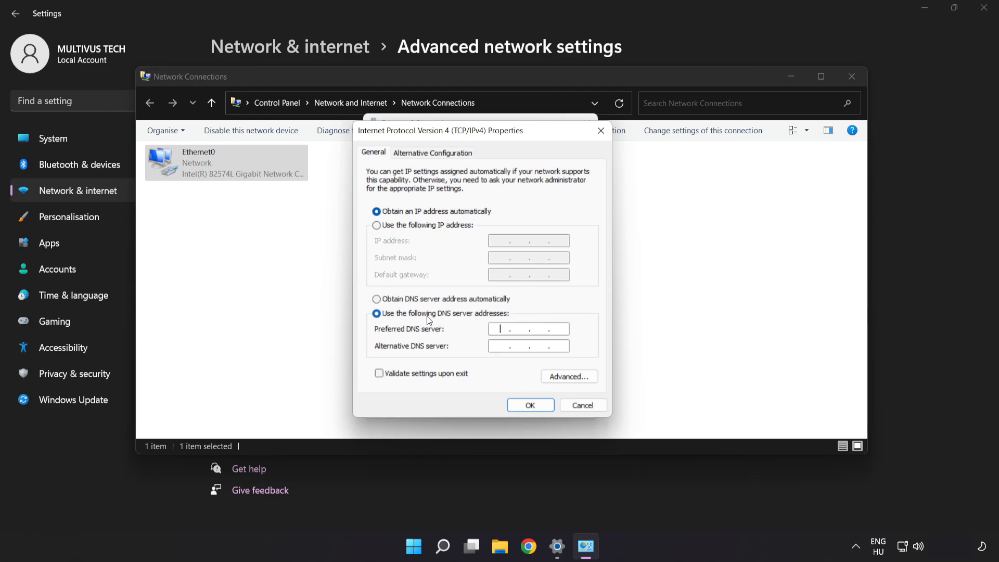
click(528, 329)
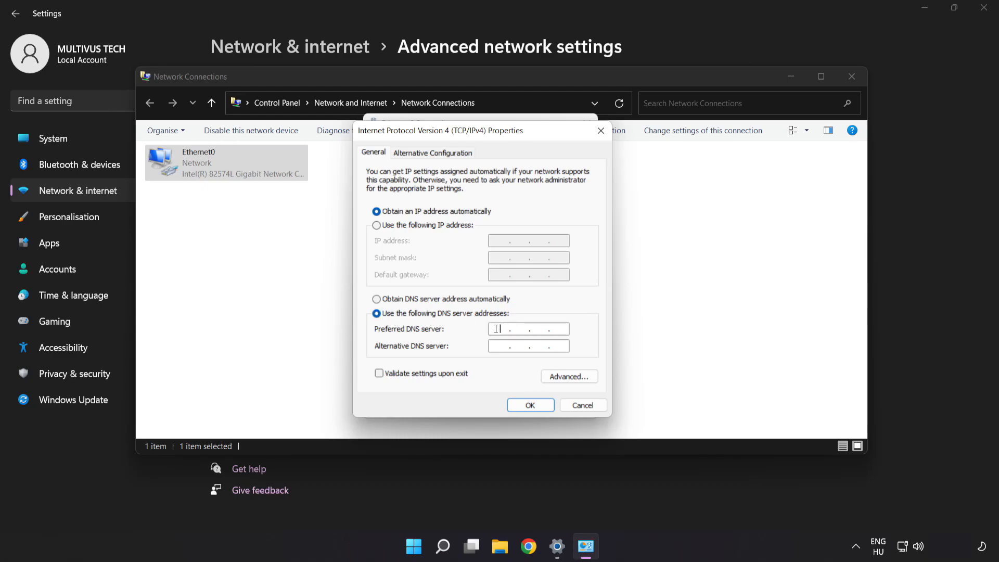
text(8 . 8 .)
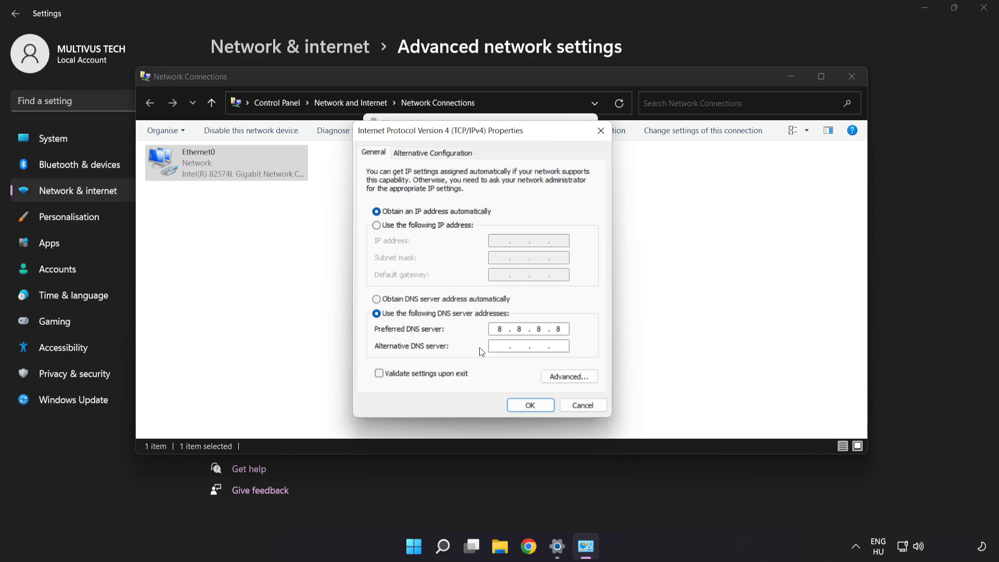
text(8.8.4.)
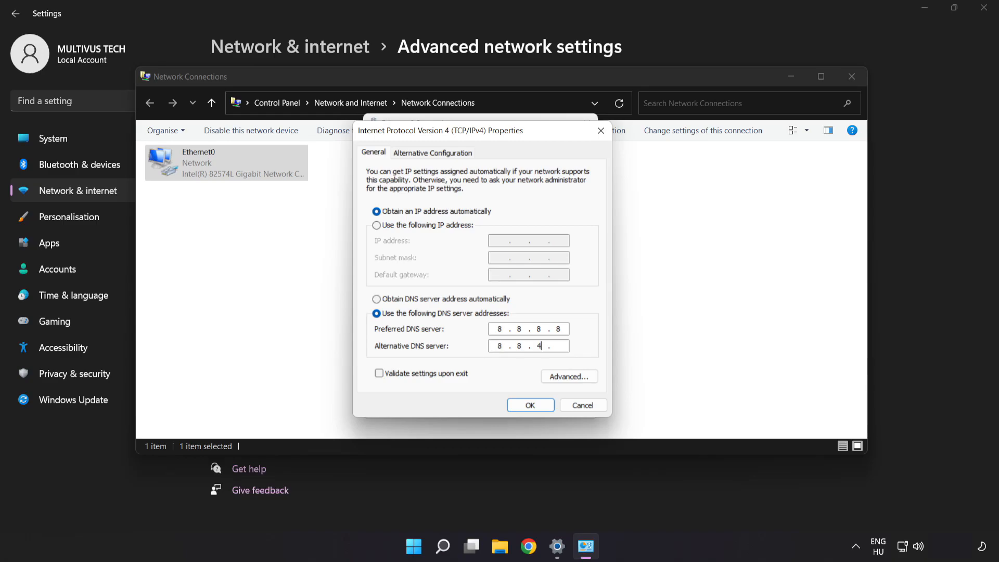
text(4)
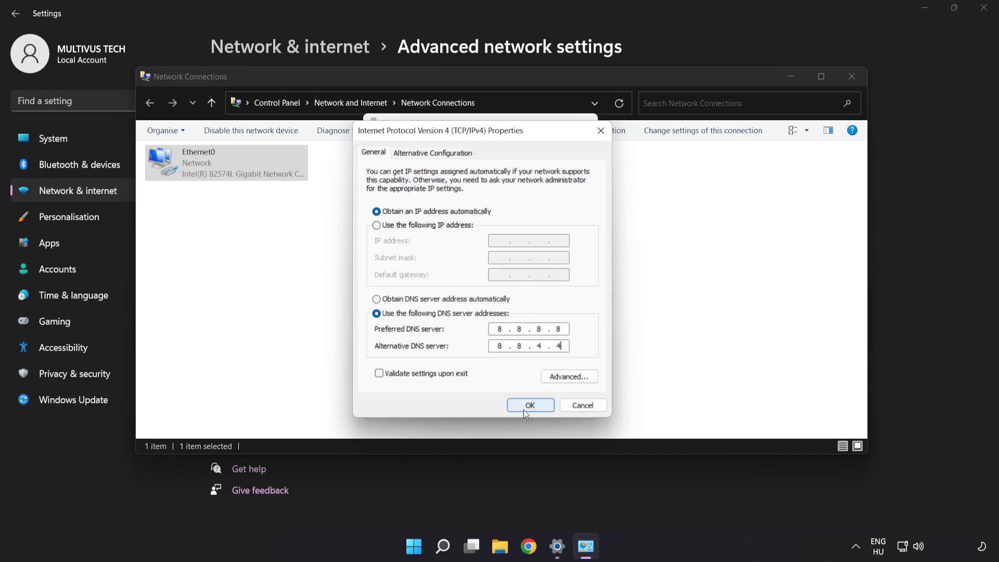
click(530, 405)
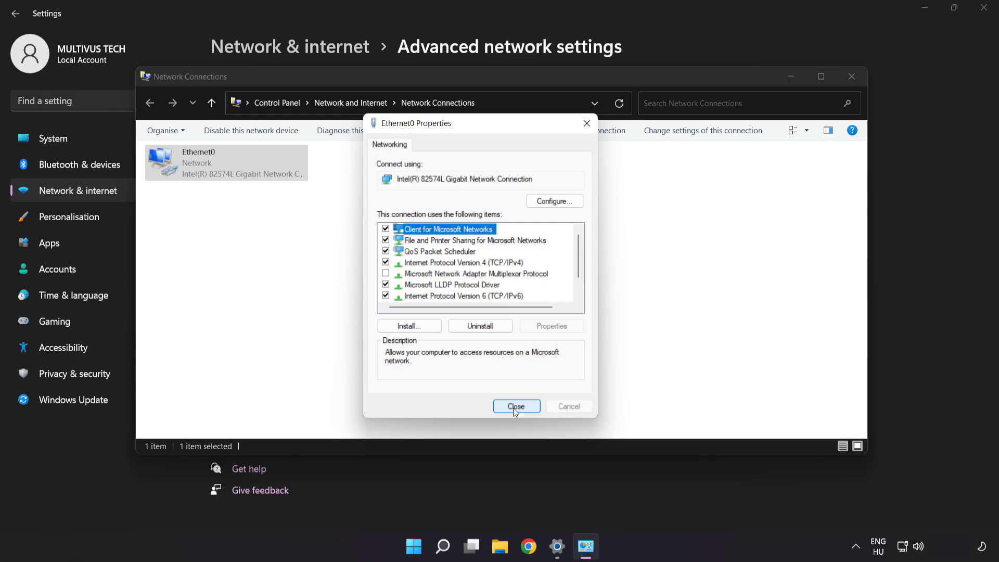
Step: Close the Ethernet0 Properties and the Network Connections window
click(516, 407)
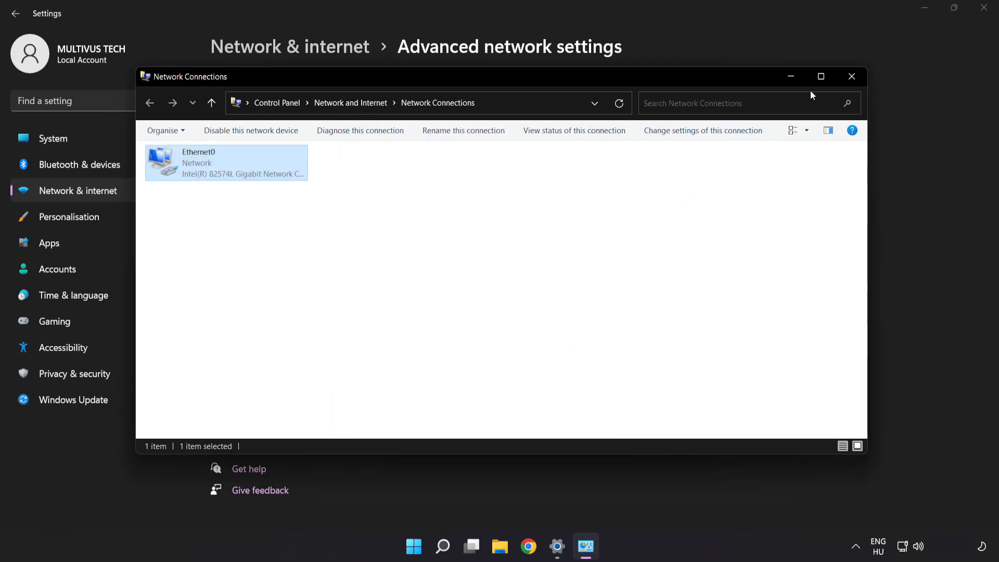
click(851, 76)
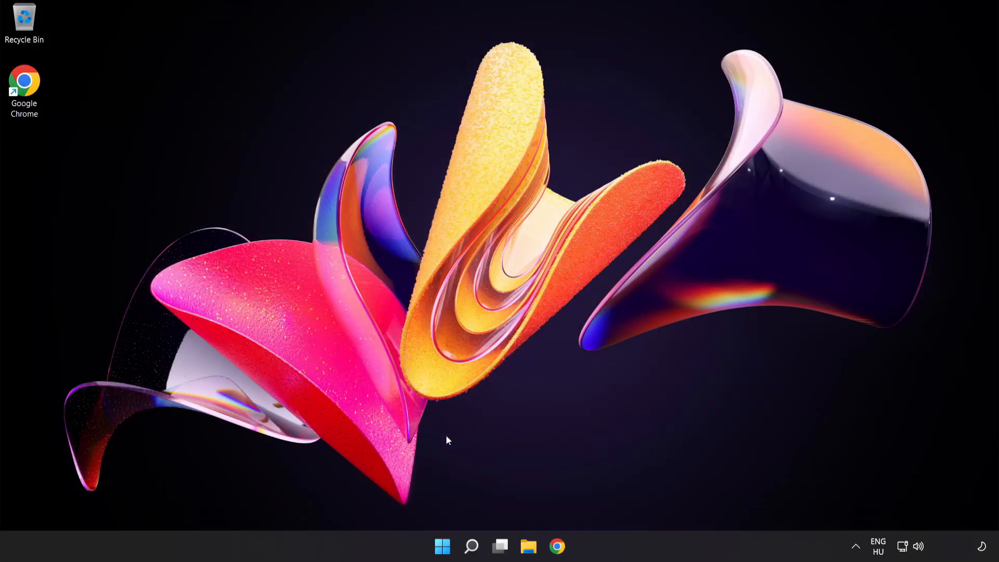
Step: Show the Start menu's power options (Sleep, Shut down, Restart)
click(443, 547)
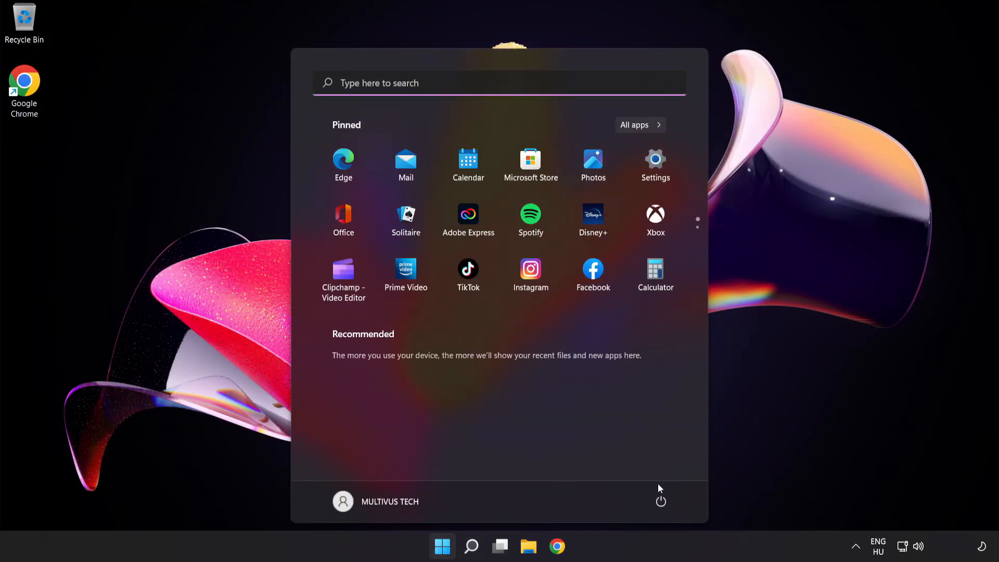
click(661, 502)
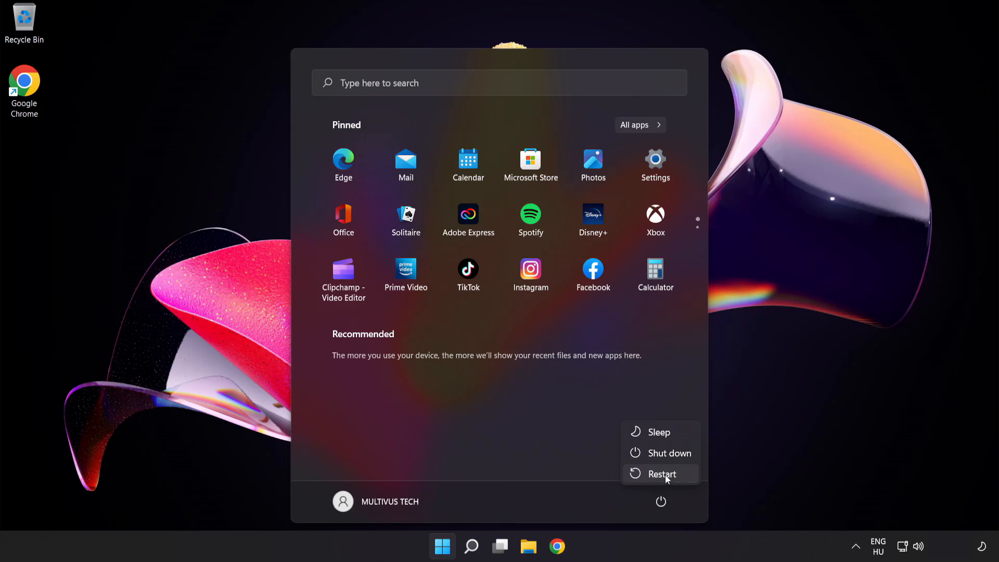